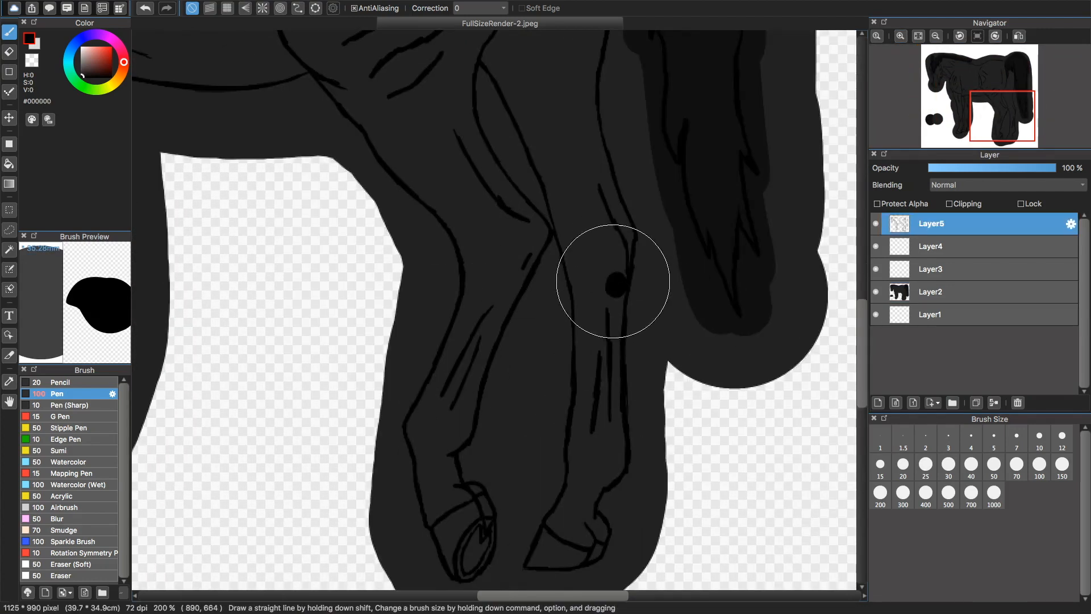
# Select the horse body layer (Layer2) and switch to the Airbrush for soft shading.
pyautogui.click(932, 291)
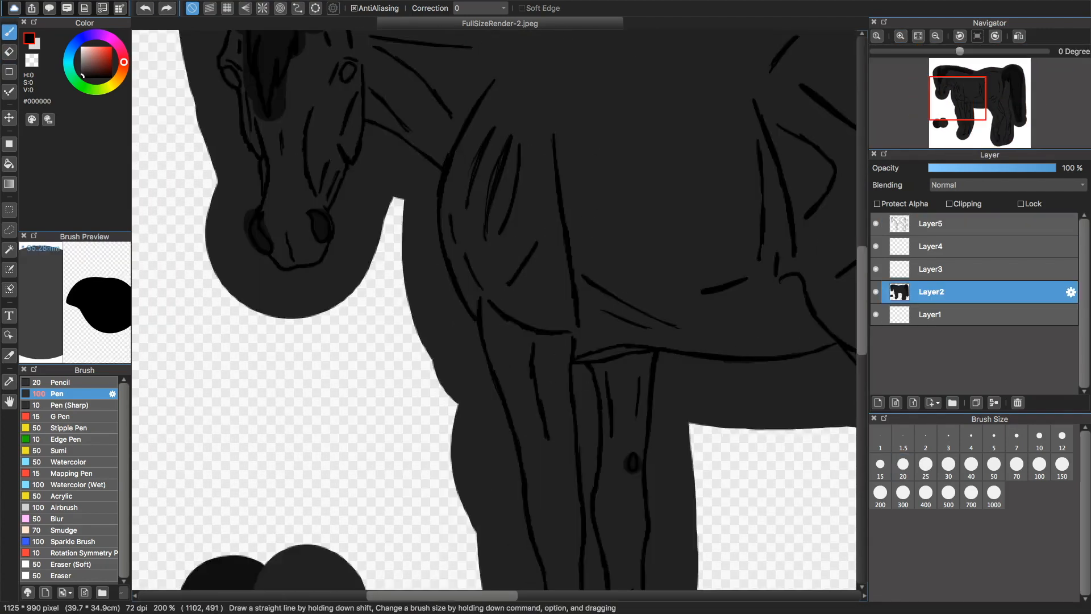
pyautogui.click(65, 506)
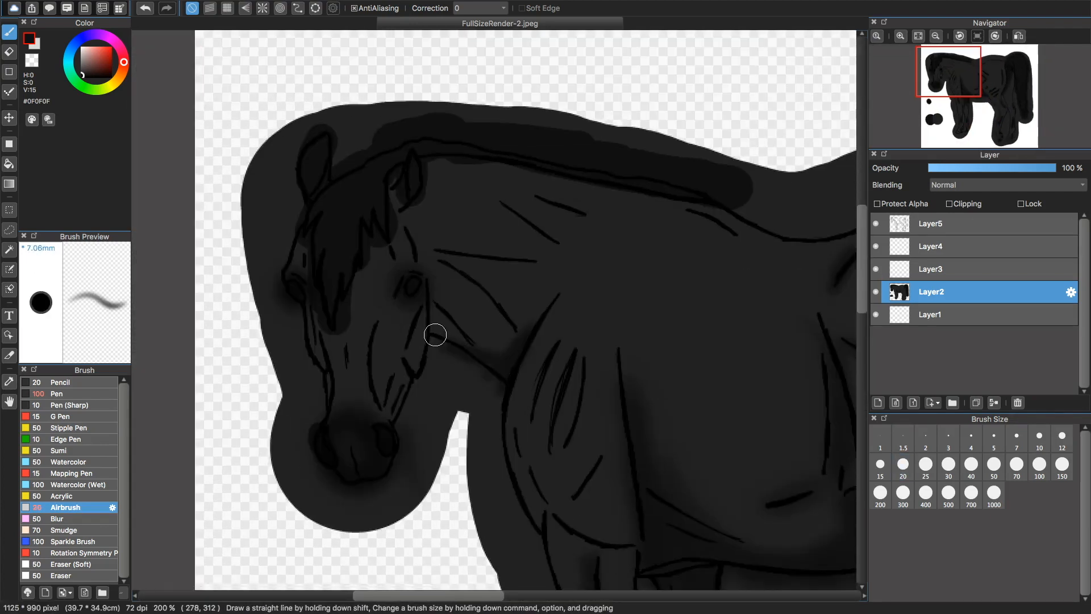
# Airbrush lighter grey shading down over the horse's head and body.
pyautogui.moveTo(435, 335); pyautogui.dragTo(448, 418)
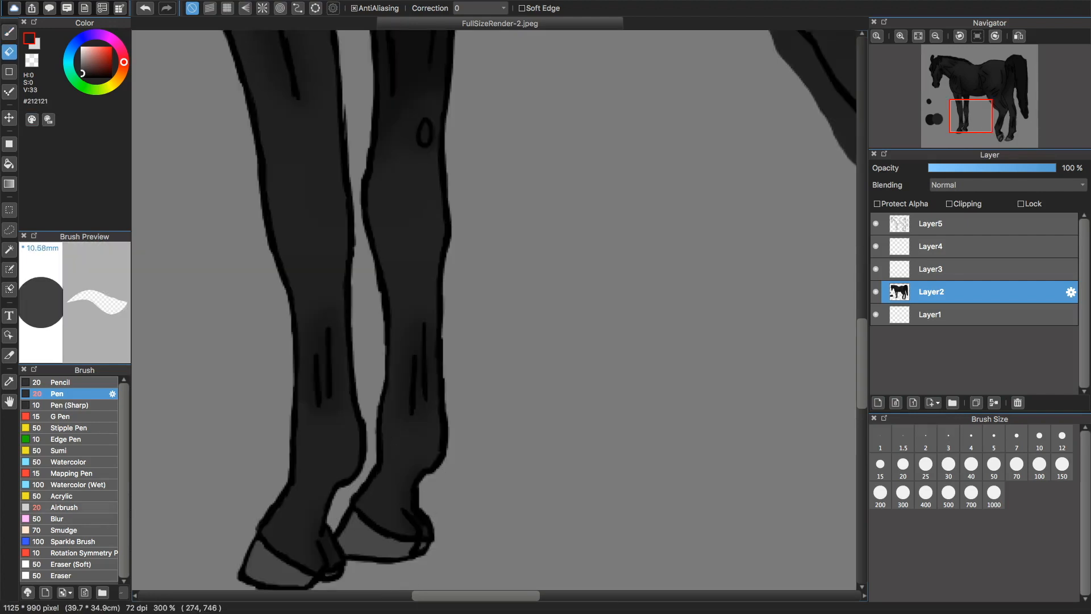
# Switch to the Blur brush and soften the shadows around the hooves.
pyautogui.click(58, 518)
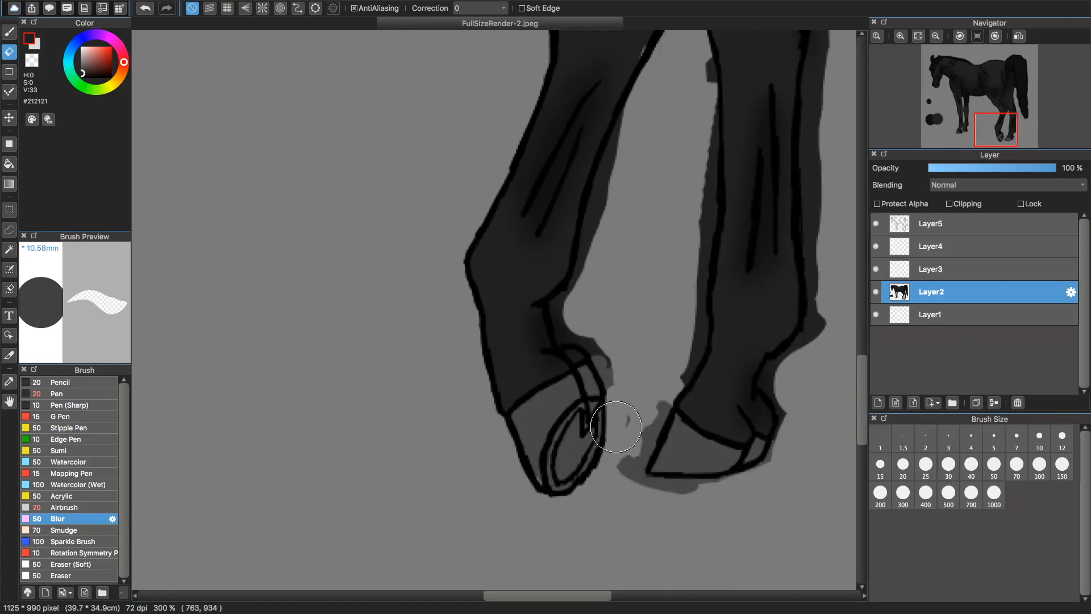
pyautogui.click(59, 393)
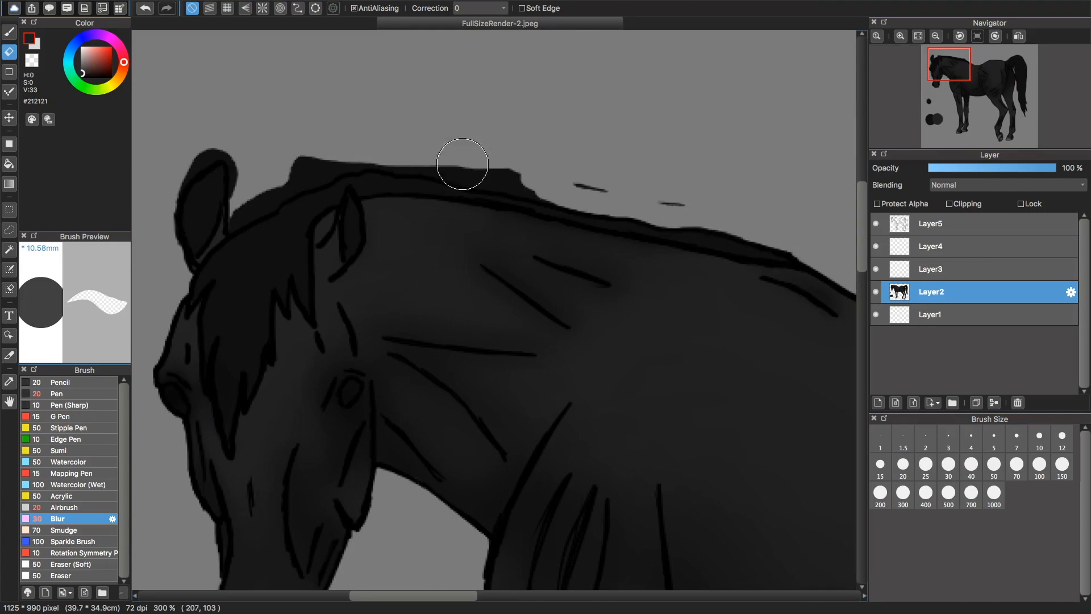
# Paint the dark blue background and red tongue, then switch to the Pen for drool highlights.
pyautogui.moveTo(1050, 167); pyautogui.dragTo(1007, 168)
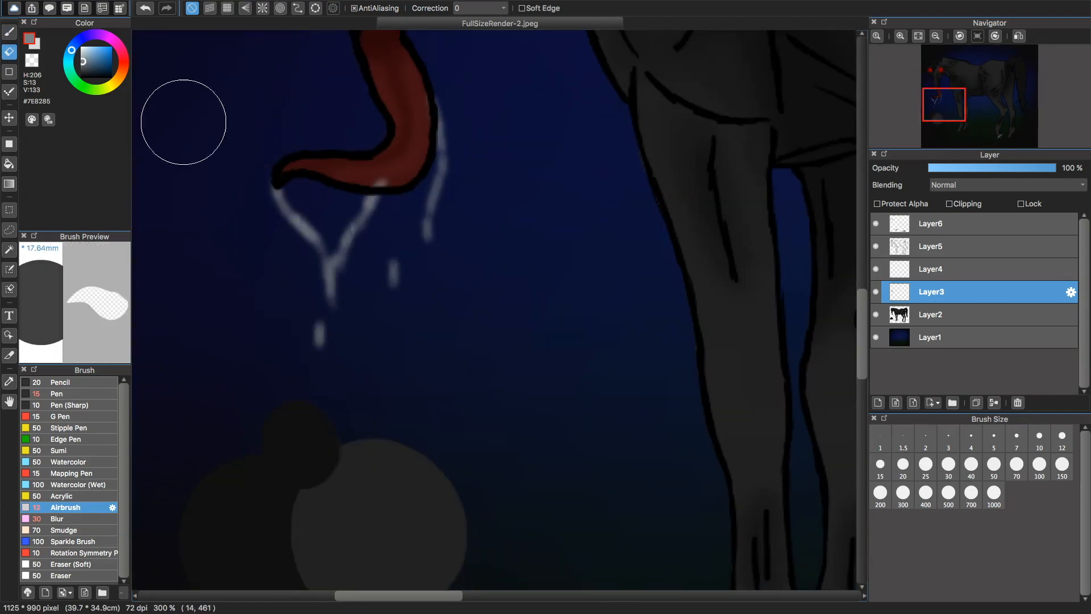
pyautogui.click(57, 393)
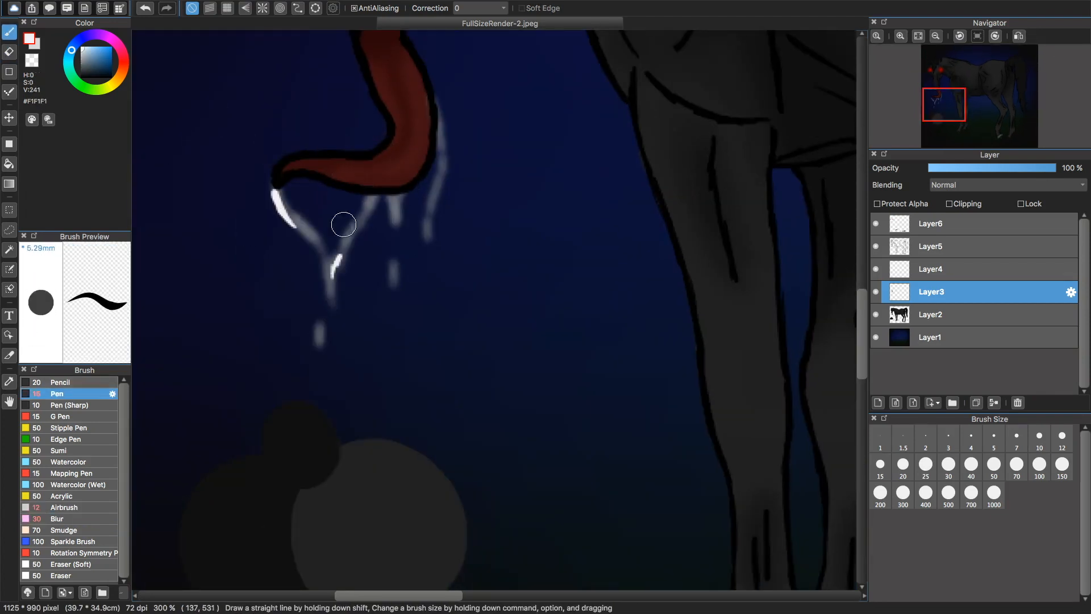